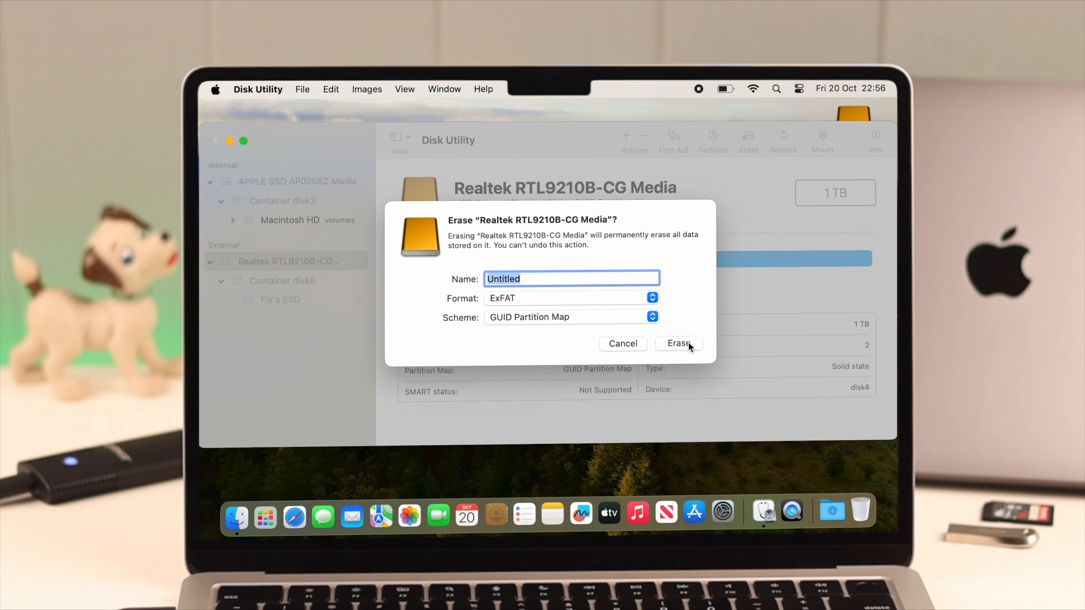
Run the ExFAT erase on the Realtek drive and dismiss the completion sheet
left_click(678, 343)
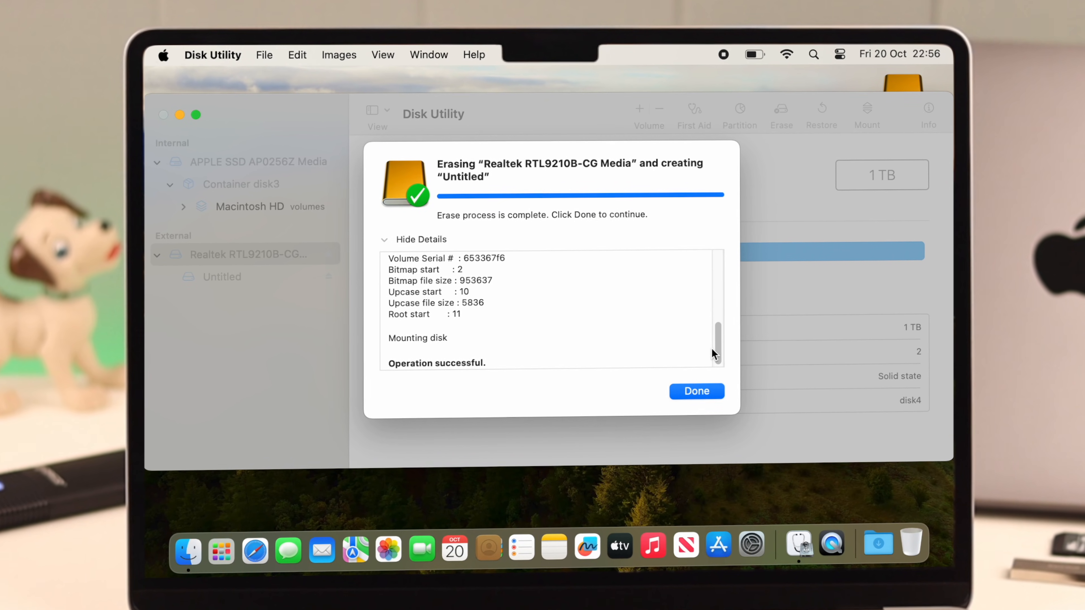
left_click(696, 391)
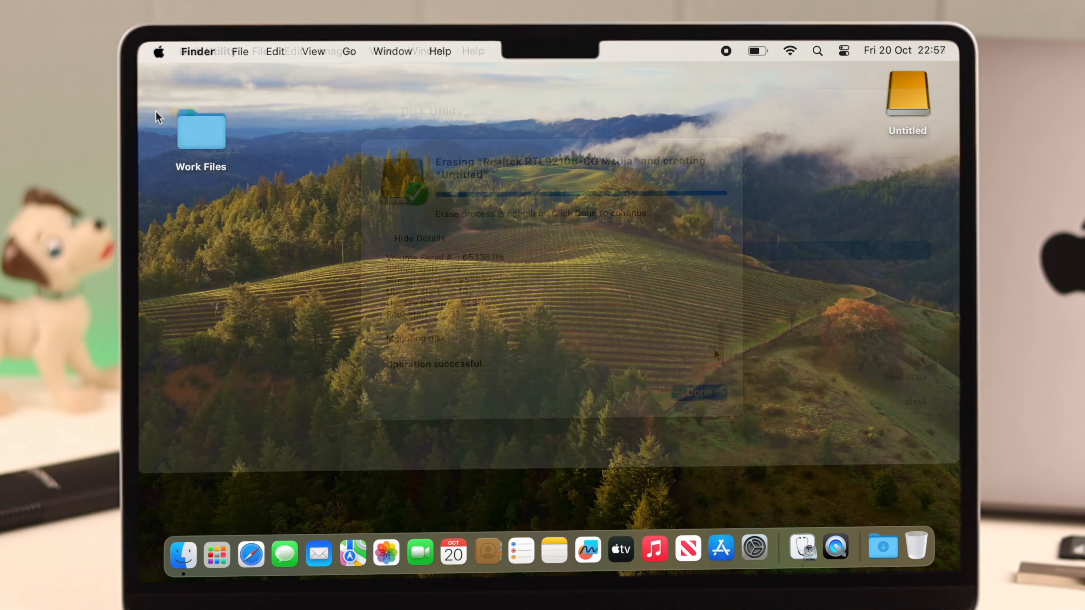
left_click(697, 391)
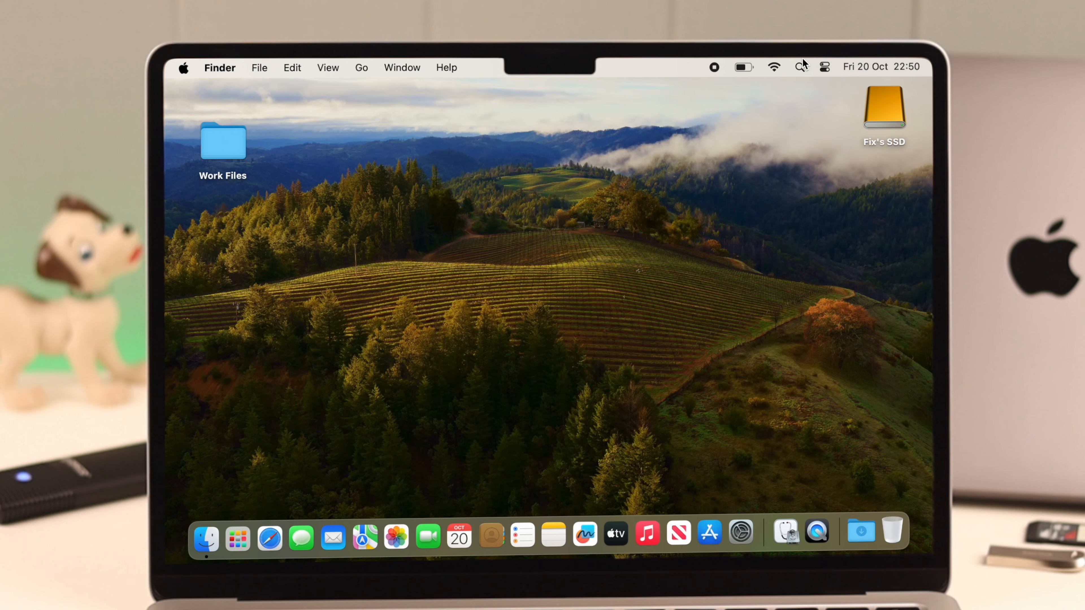
Launch Disk Utility from Spotlight and back out of the Fix's SSD volume erase prompt
left_click(800, 67)
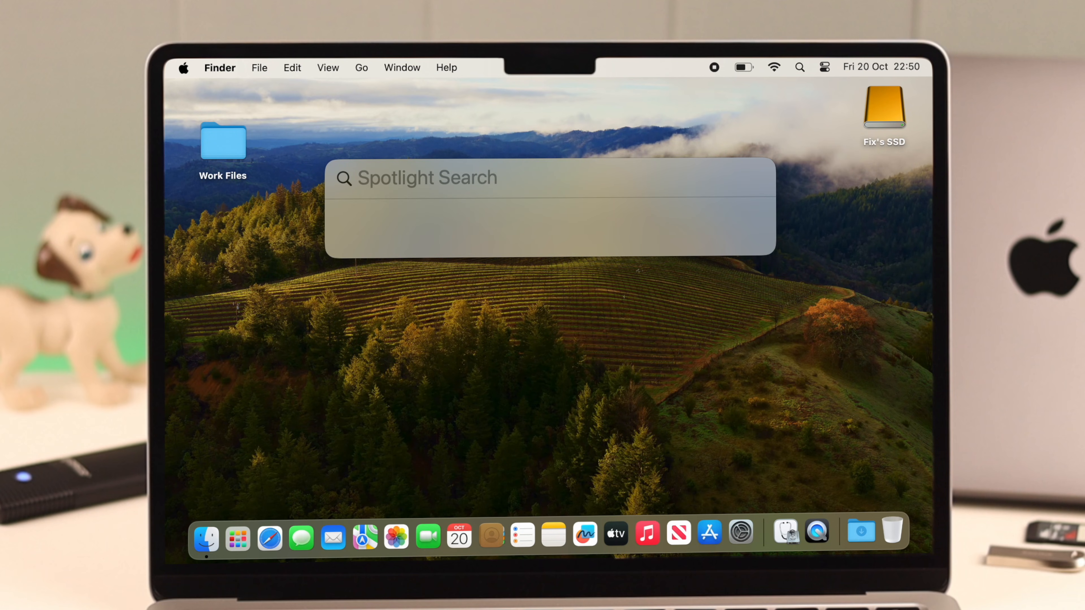
left_click(799, 67)
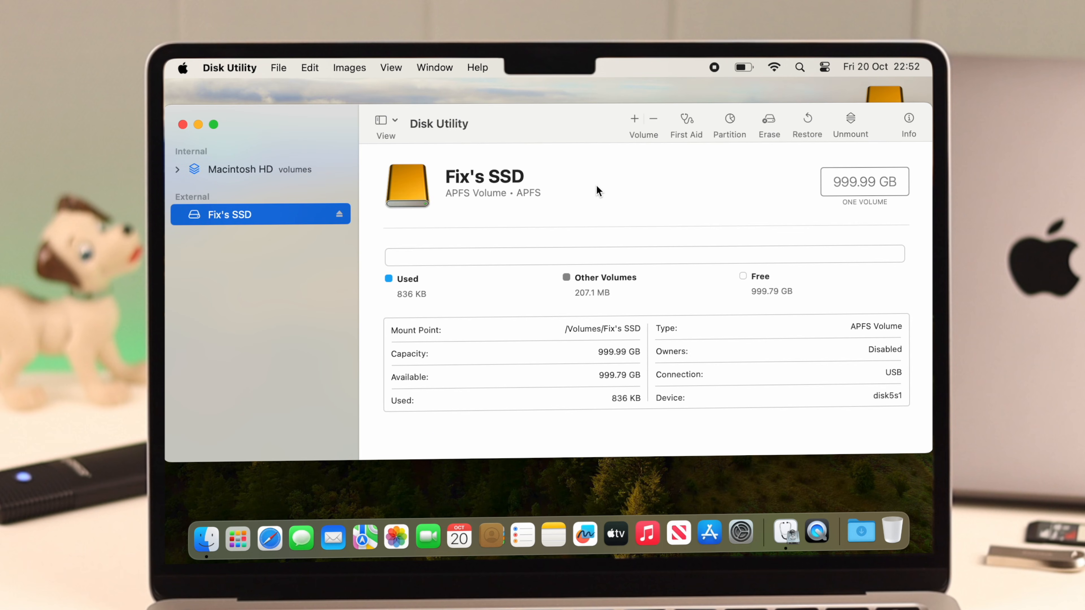
left_click(768, 118)
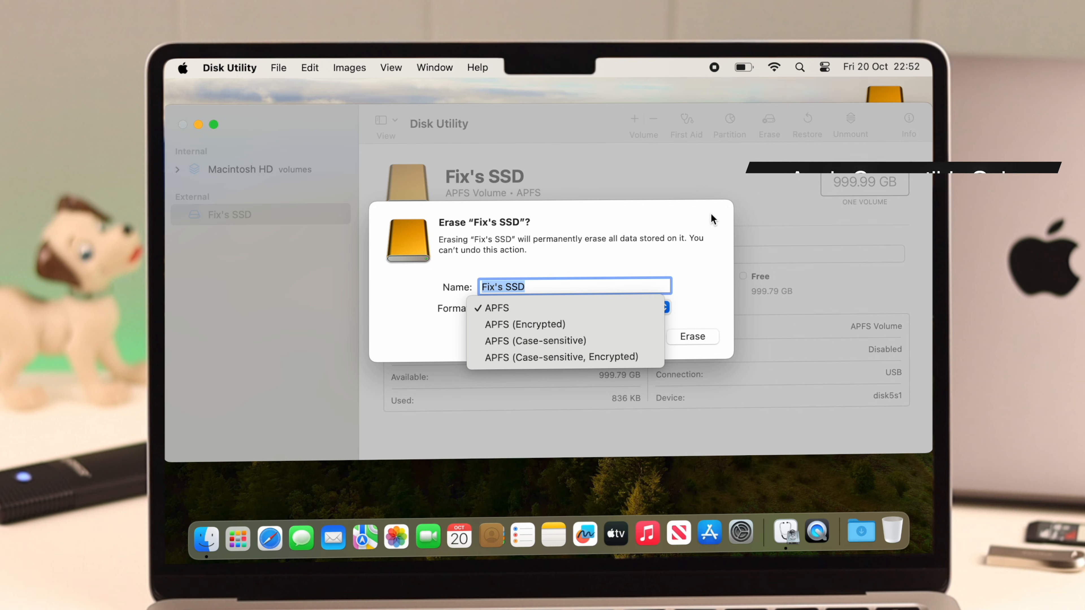
left_click(493, 308)
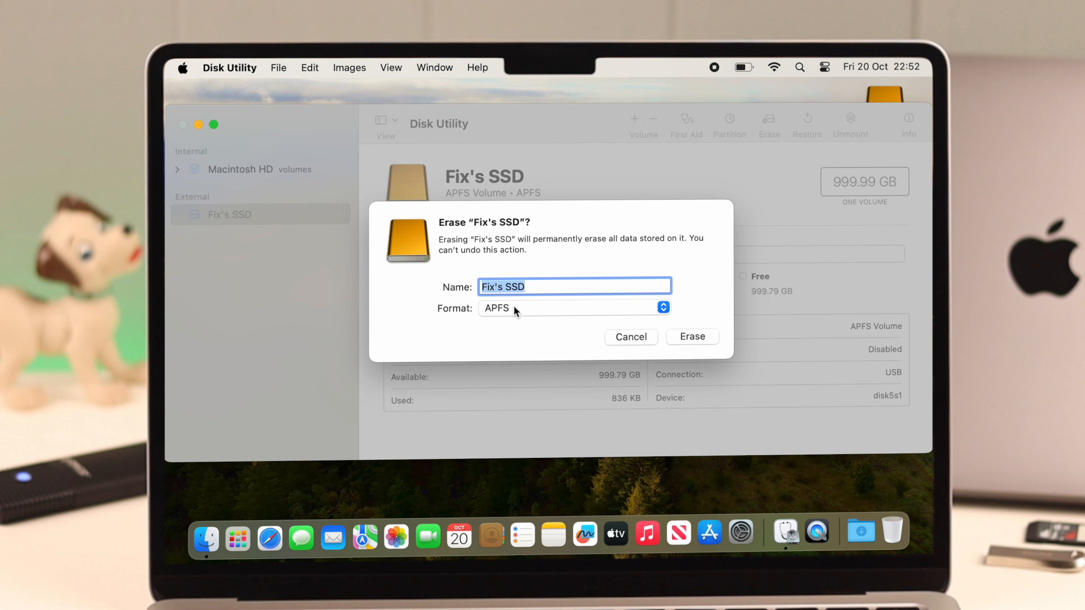
left_click(629, 336)
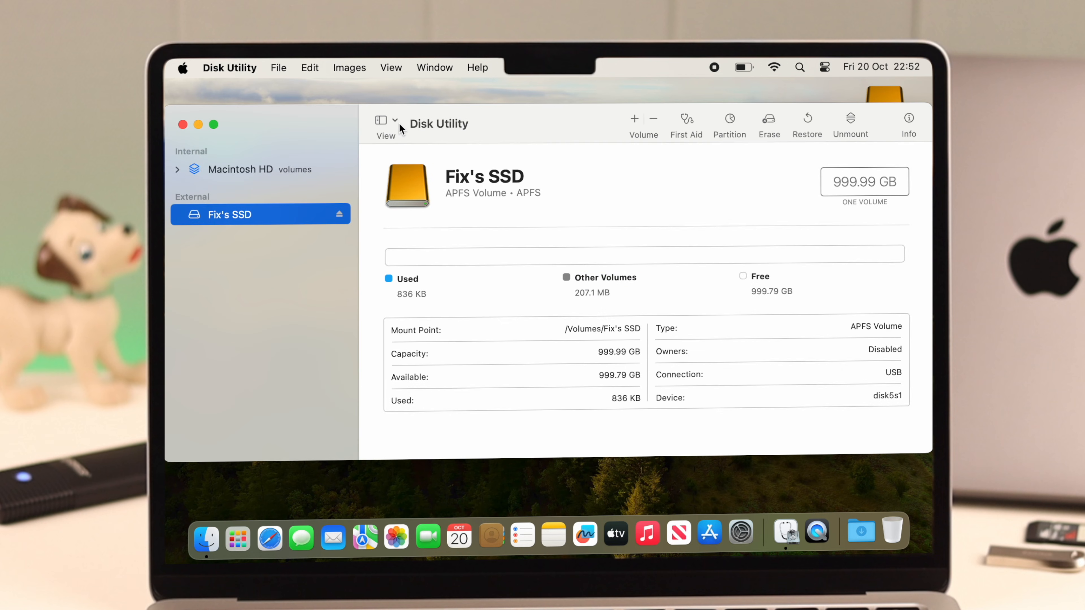
Show all physical devices and start an erase of the whole Realtek RTL9210B-CG Media drive
left_click(380, 120)
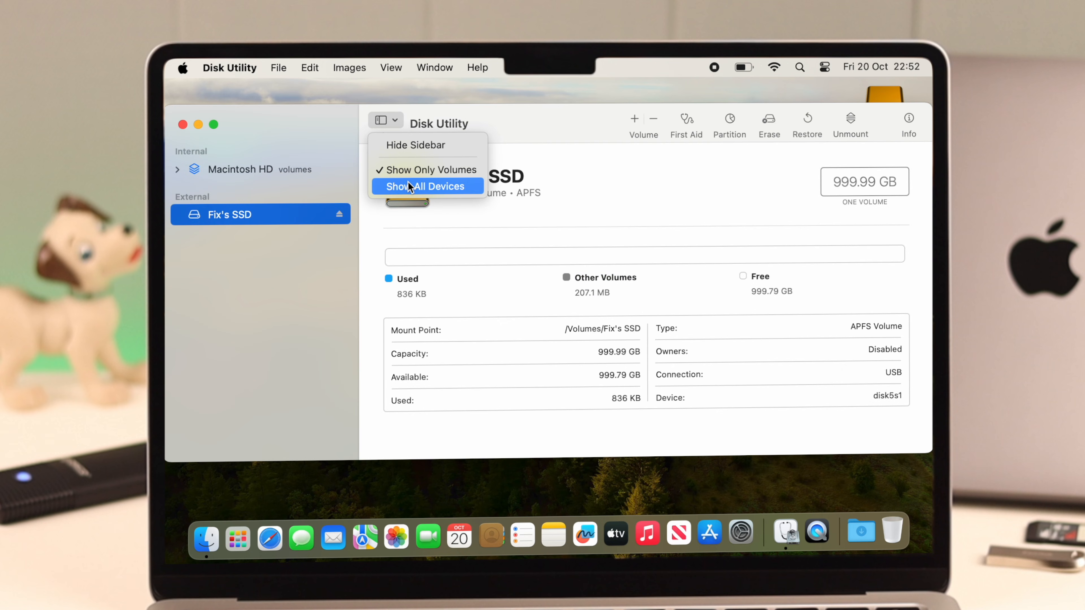
left_click(425, 186)
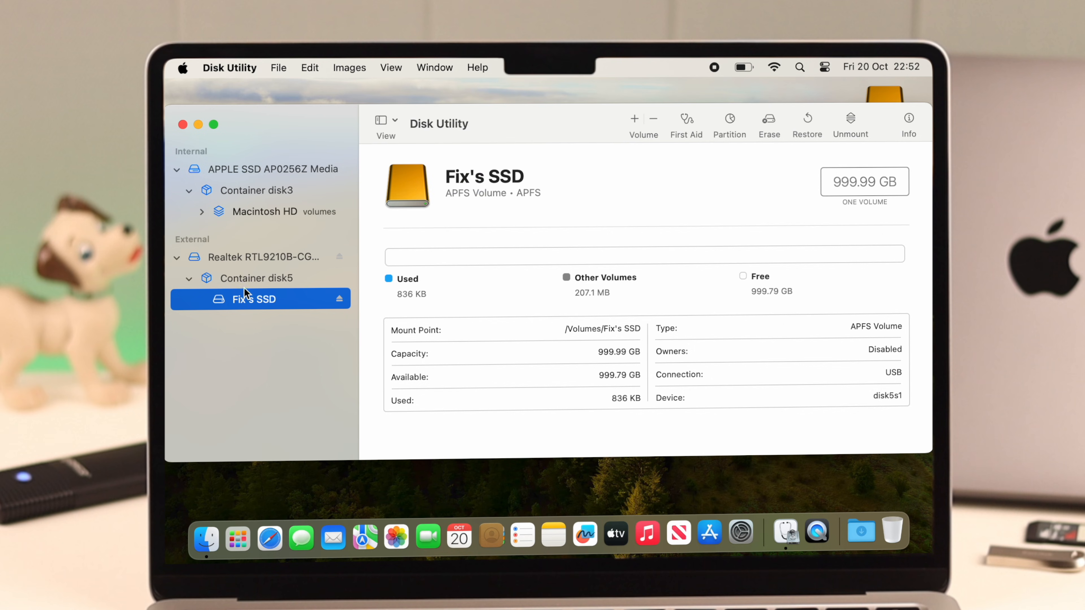
mouse_move(187, 276)
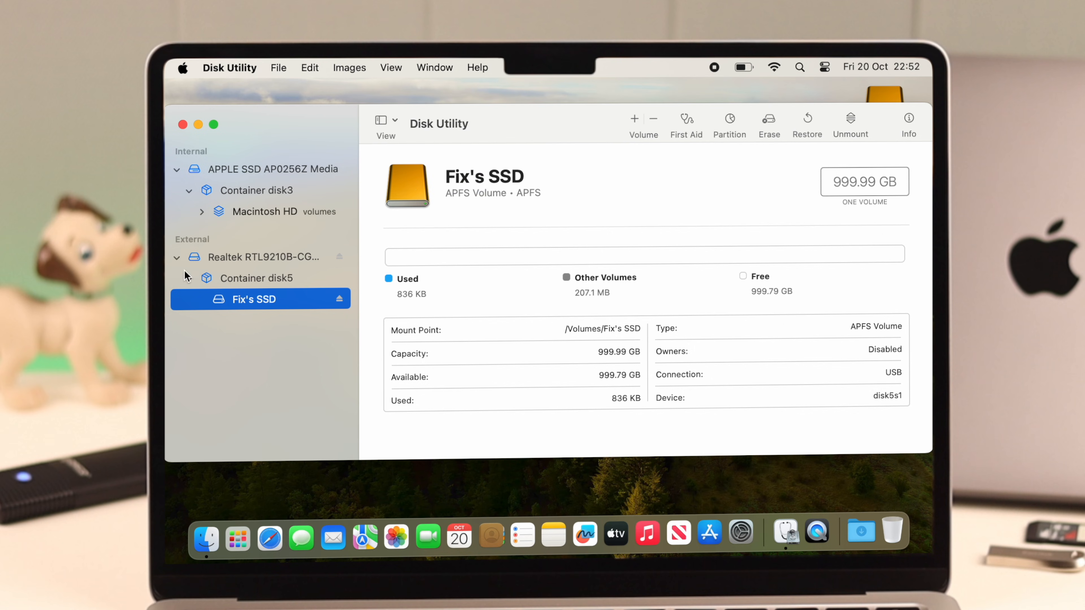
left_click(260, 256)
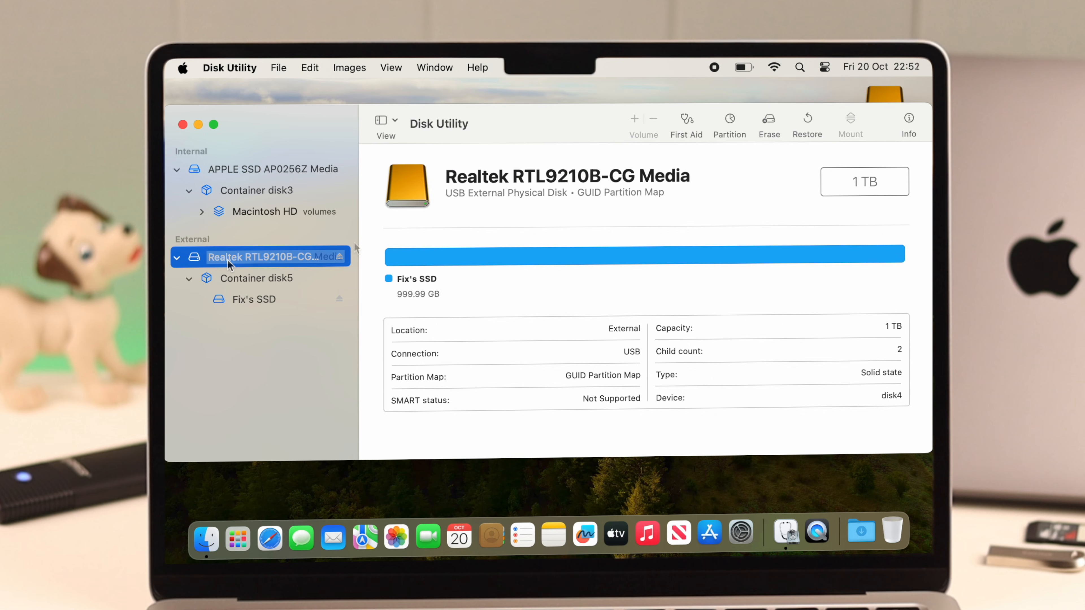
left_click(768, 119)
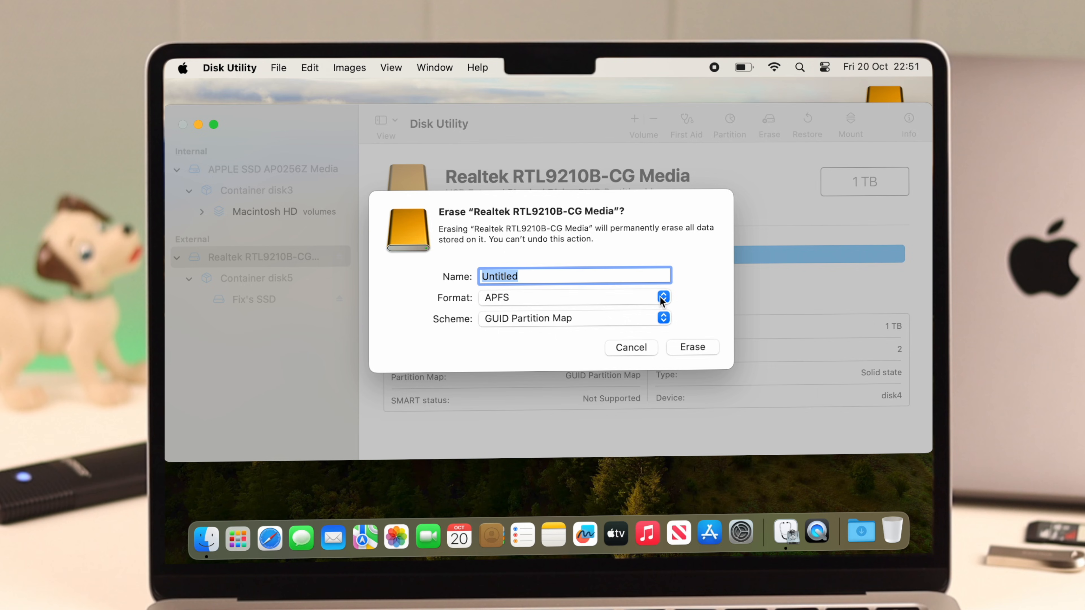
Set the erase format to ExFAT, keeping name Untitled and GUID Partition Map scheme
left_click(662, 298)
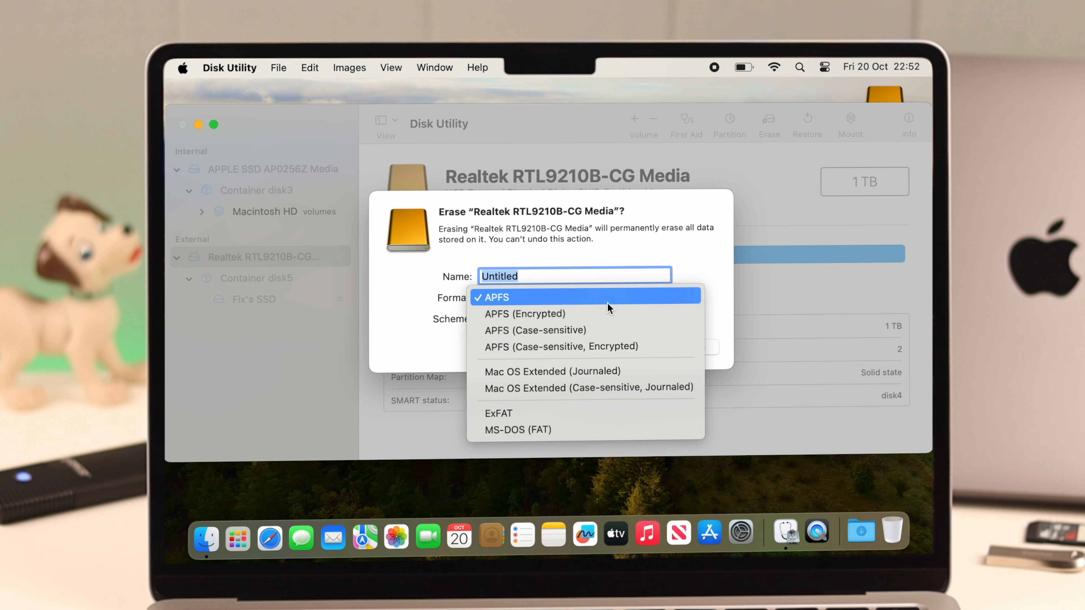
mouse_move(546, 338)
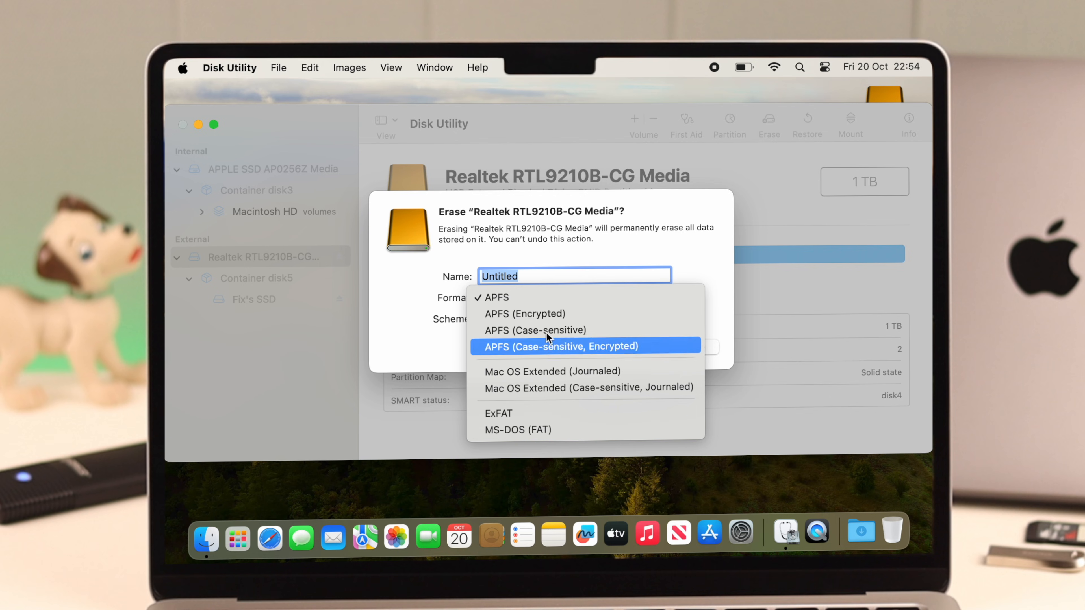
mouse_move(491, 415)
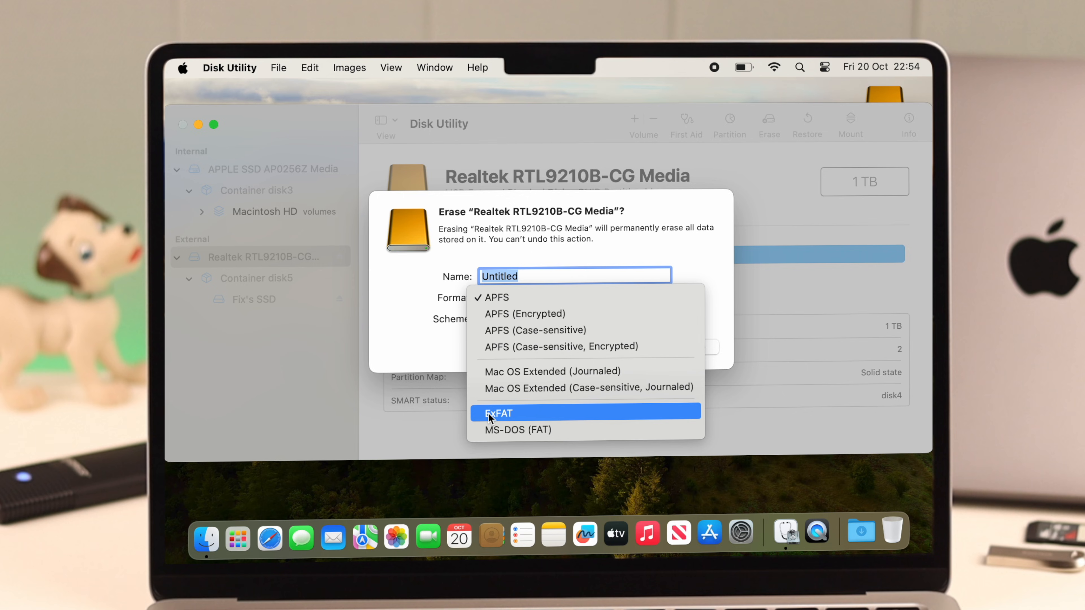
left_click(498, 413)
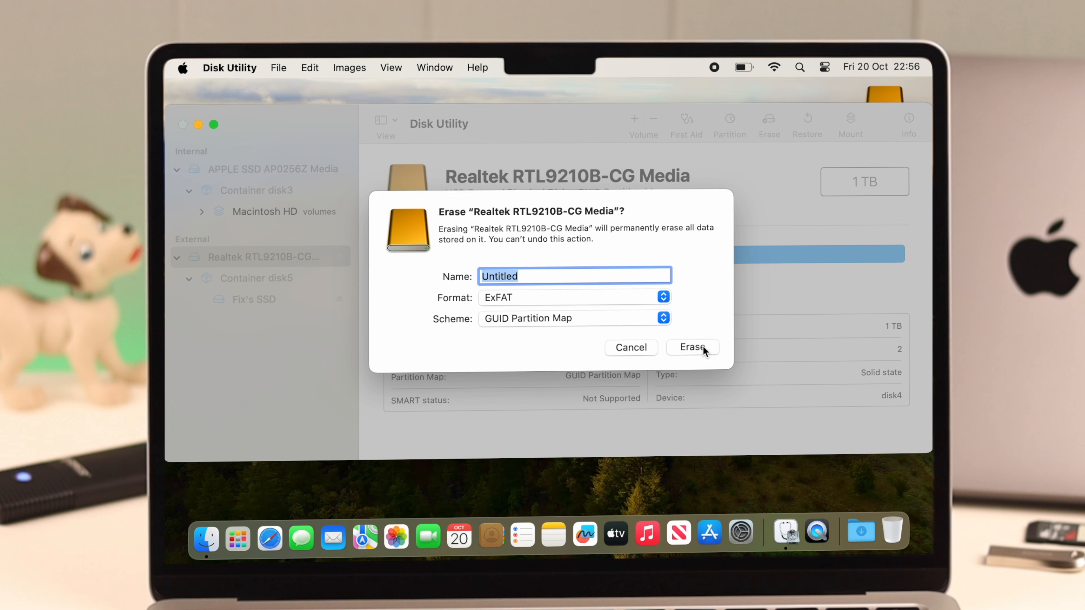
Erase the Realtek drive and select the new 999.96 GB ExFAT volume Untitled
left_click(692, 347)
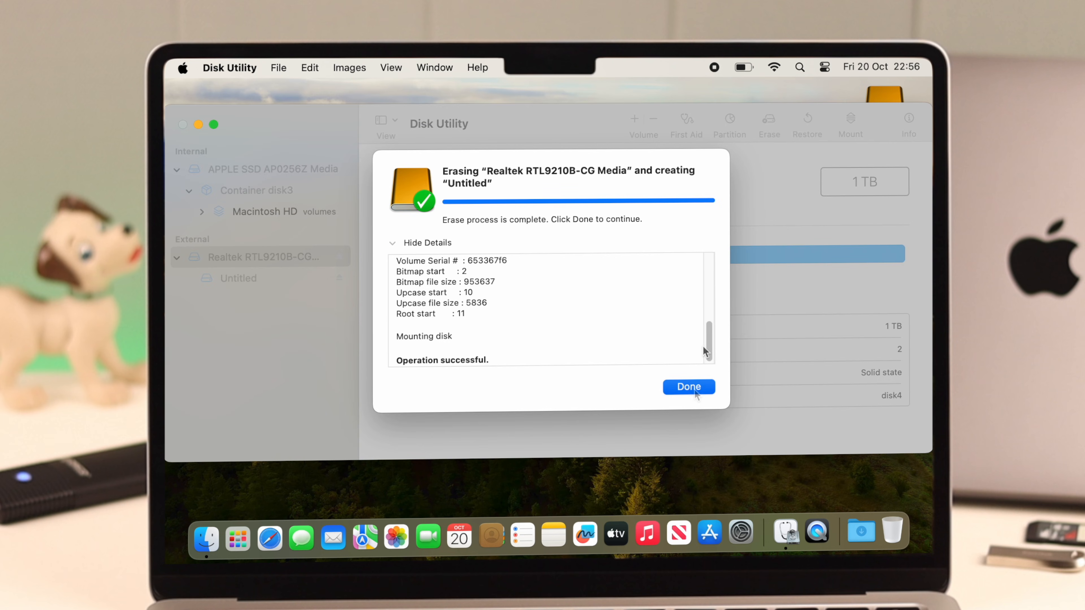
left_click(688, 387)
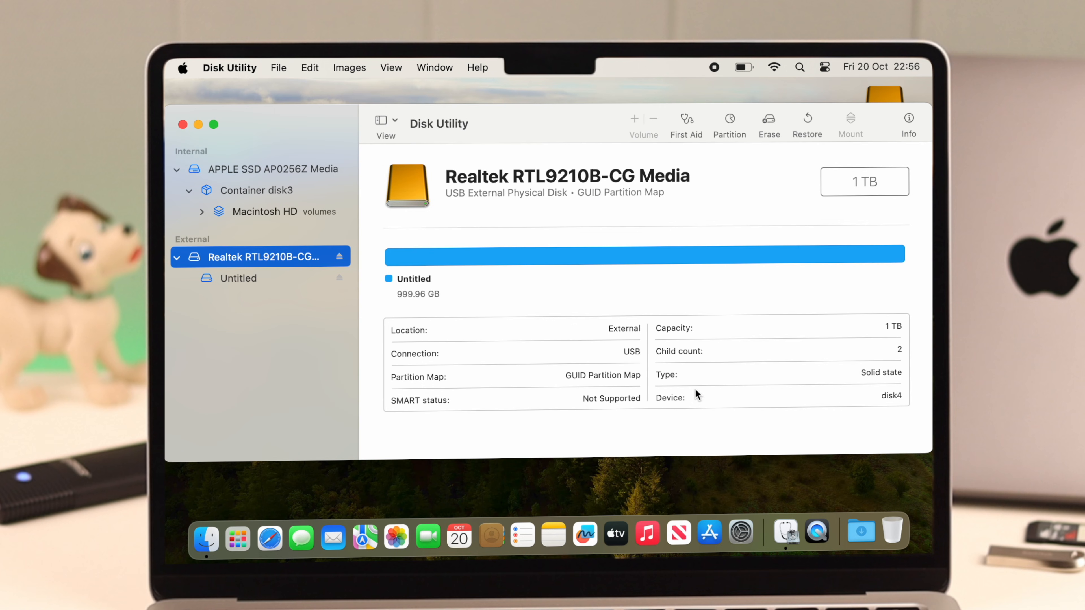
left_click(256, 277)
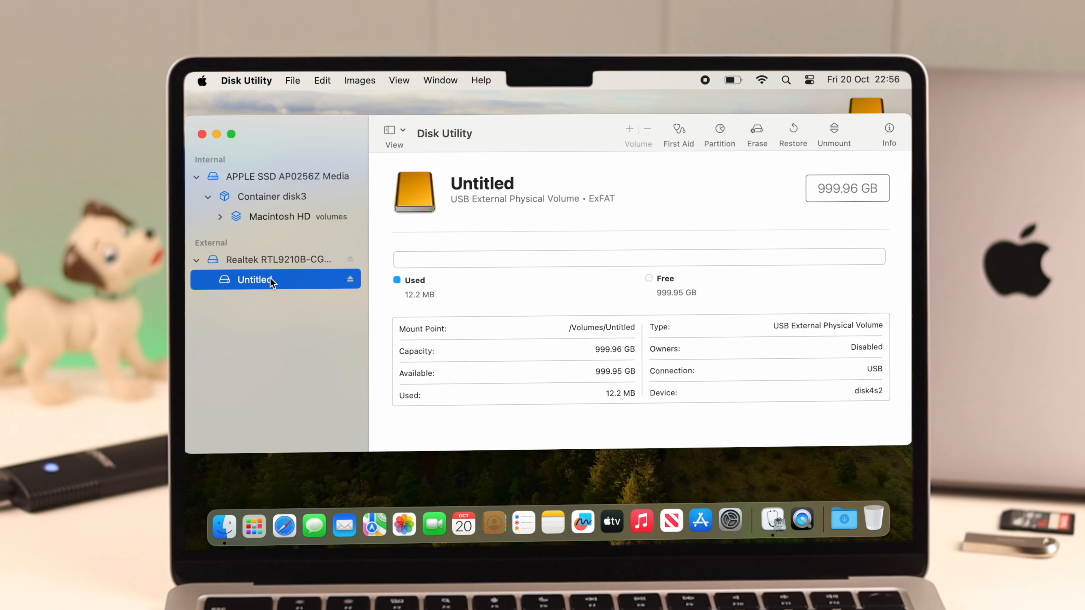